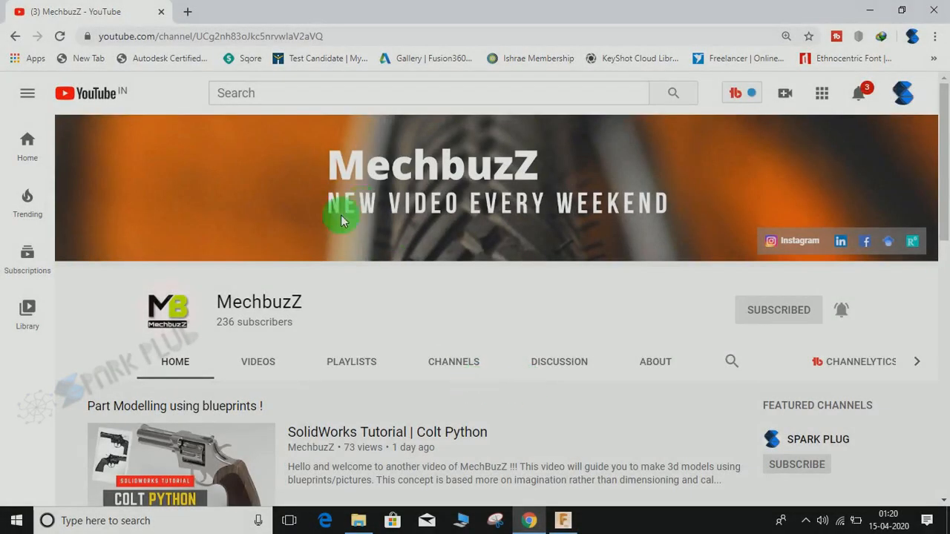
{"action": "mouse_move", "coordinate": [393, 146]}
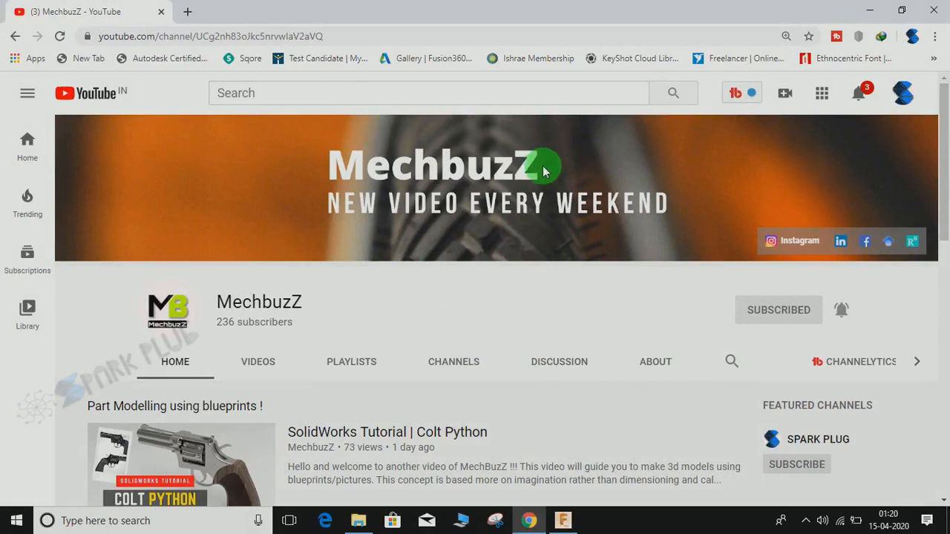
Switch to the empty Untitled(4) design and start a new 3D sketch.
{"action": "scroll", "scroll_direction": "down", "scroll_amount": 3}
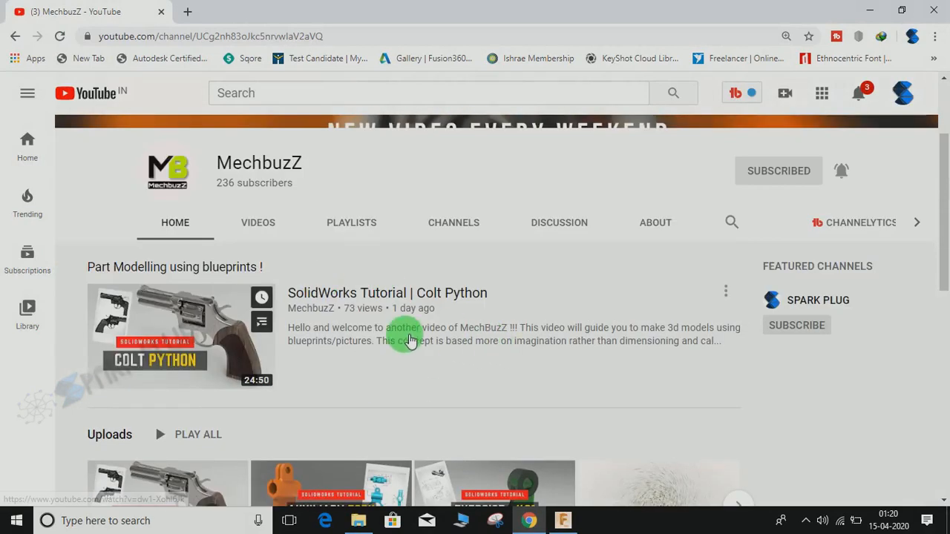
{"action": "scroll", "scroll_direction": "up", "scroll_amount": 3}
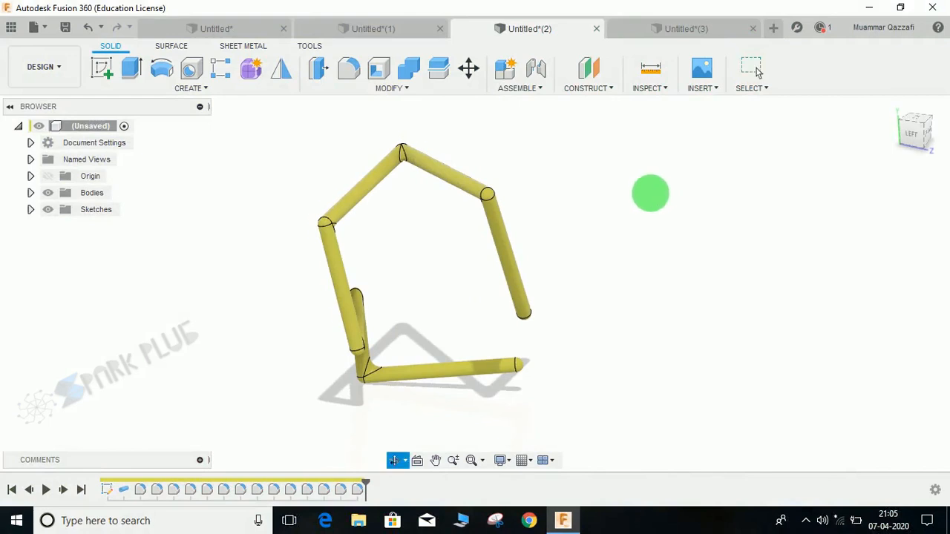
{"action": "left_click", "coordinate": [772, 29]}
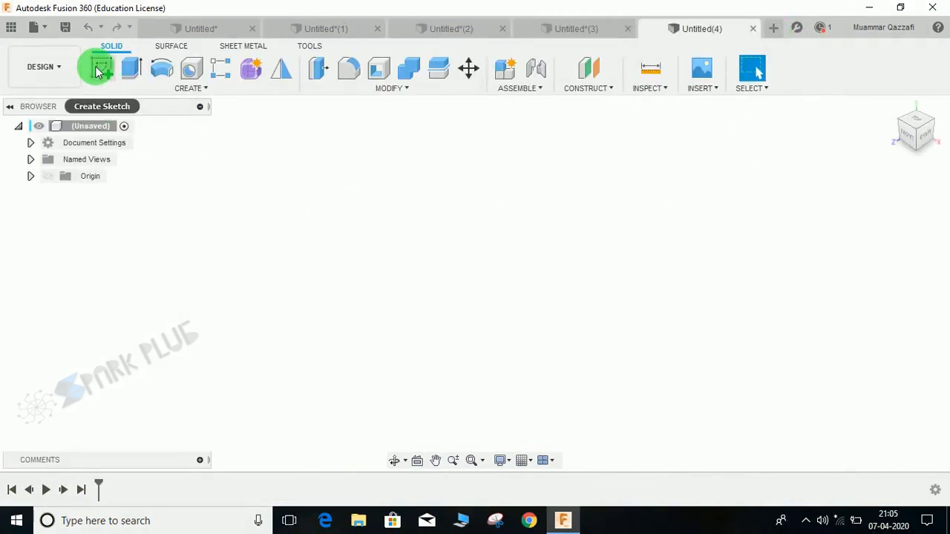
{"action": "left_click", "coordinate": [99, 68]}
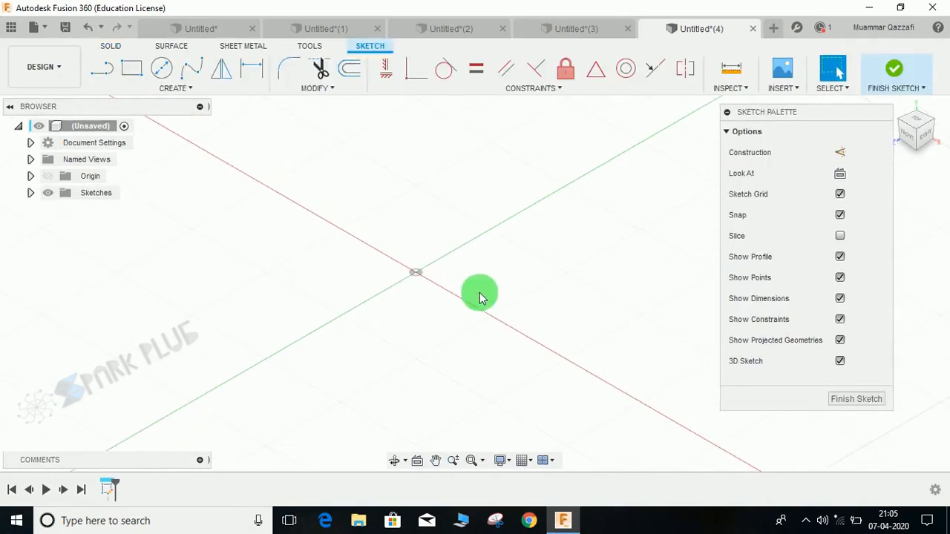
{"action": "mouse_move", "coordinate": [822, 142]}
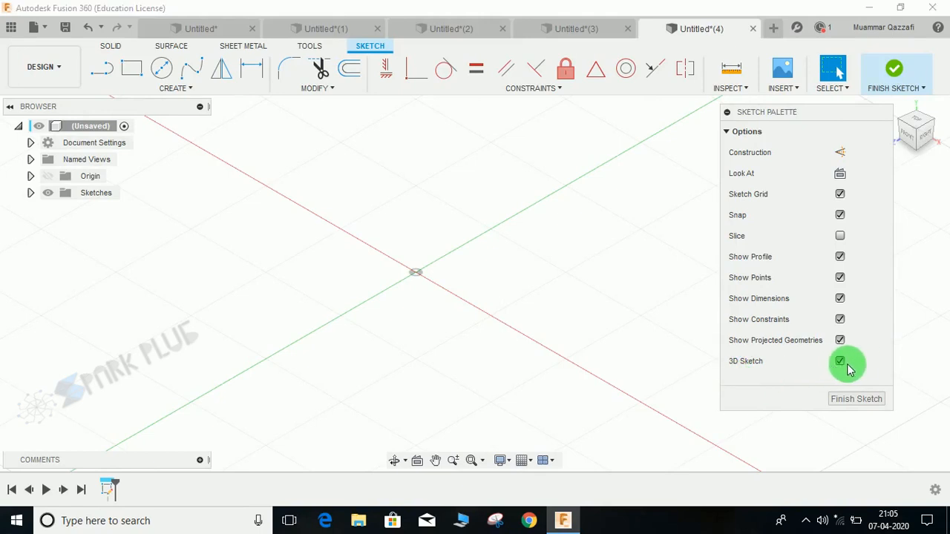
{"action": "mouse_move", "coordinate": [363, 222]}
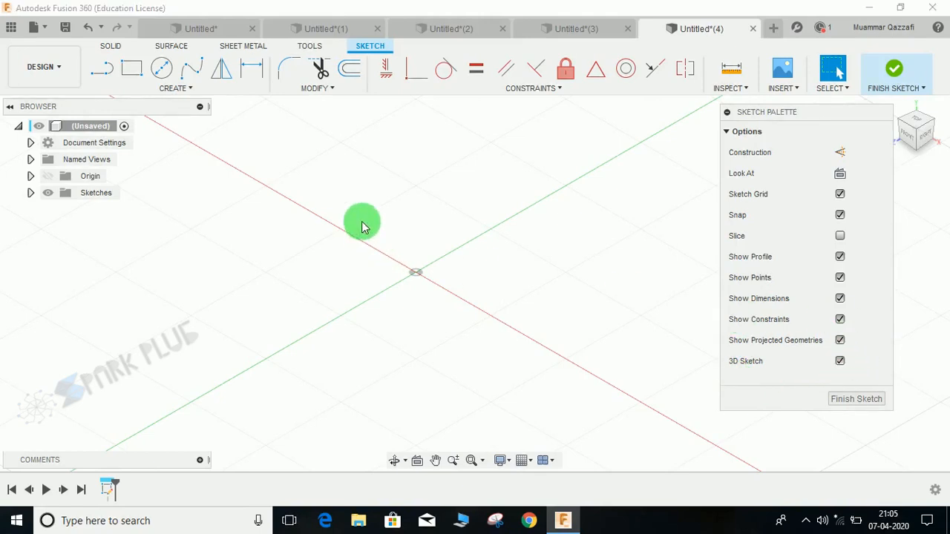
Draw the first connected line segments out from the origin with the triad handles.
{"action": "left_click", "coordinate": [176, 88]}
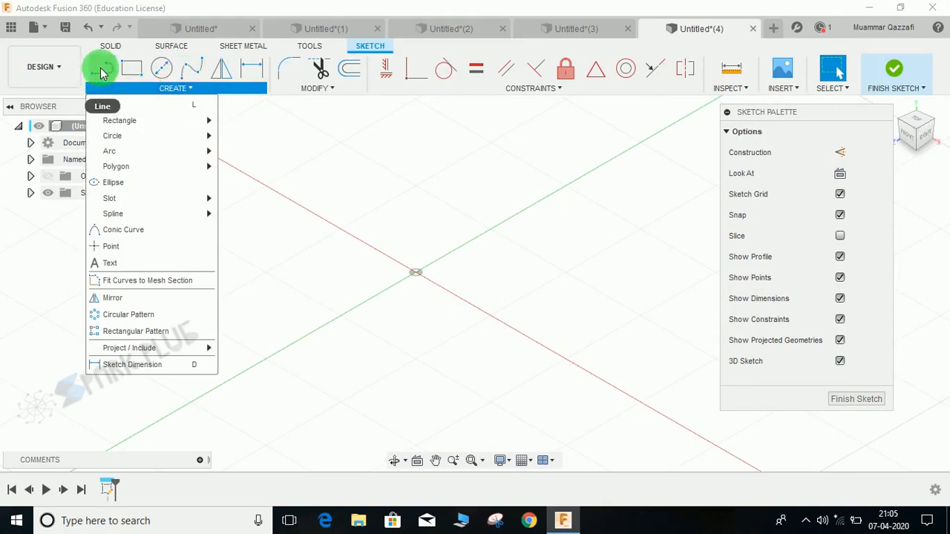
{"action": "left_click", "coordinate": [103, 107]}
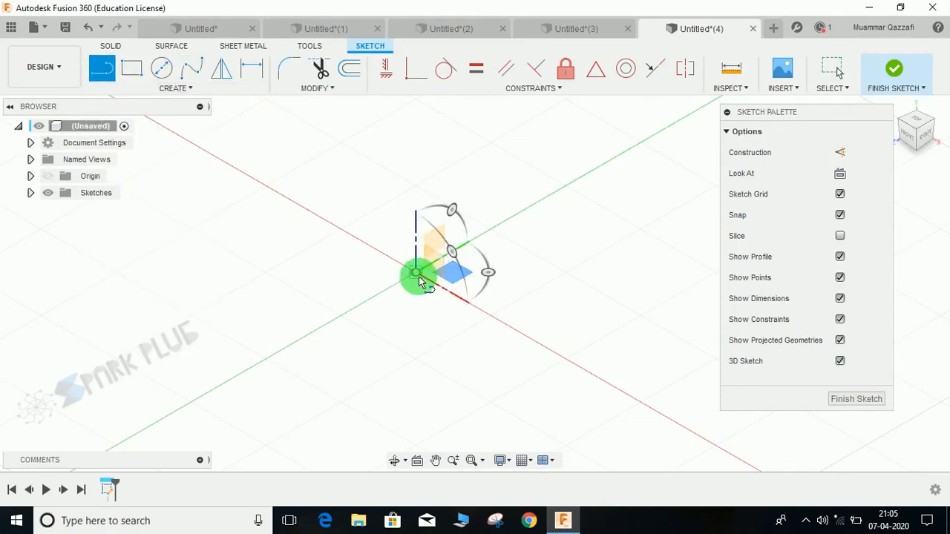
{"action": "left_click_drag", "start_coordinate": [419, 275], "coordinate": [489, 397]}
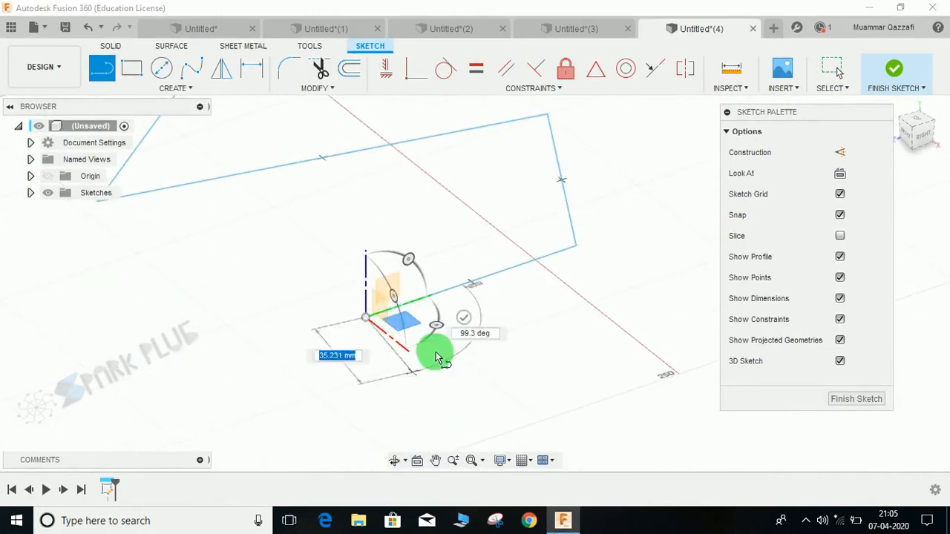
{"action": "left_click_drag", "start_coordinate": [438, 356], "coordinate": [493, 312]}
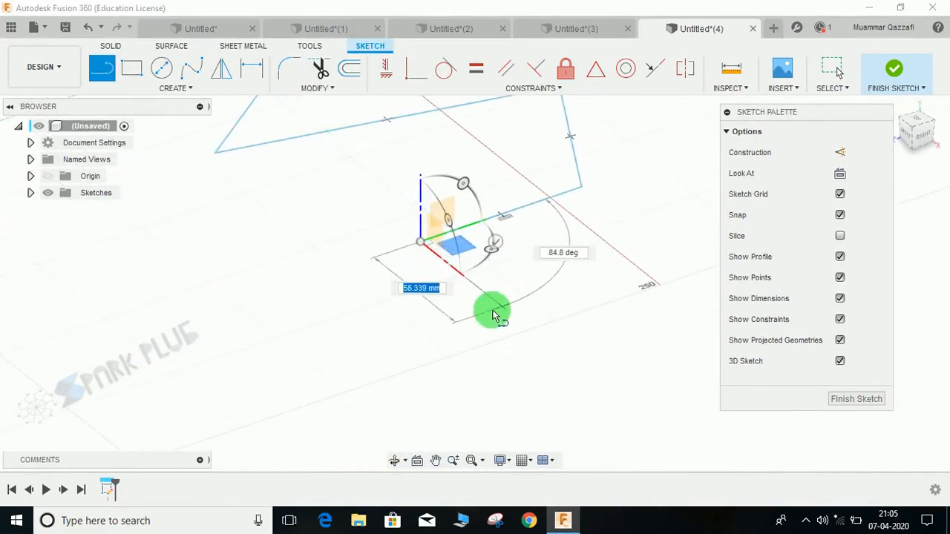
{"action": "left_click_drag", "start_coordinate": [494, 311], "coordinate": [286, 349]}
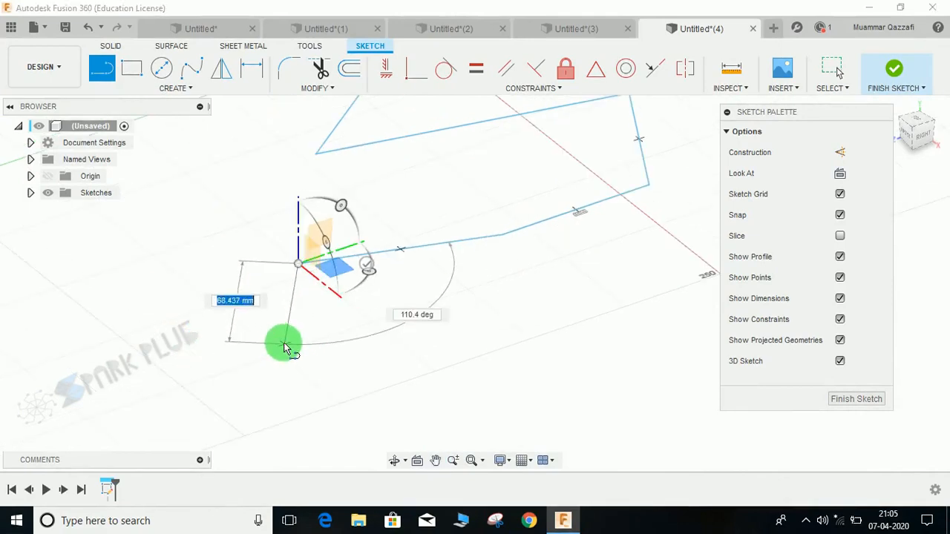
{"action": "left_click_drag", "start_coordinate": [284, 347], "coordinate": [297, 349]}
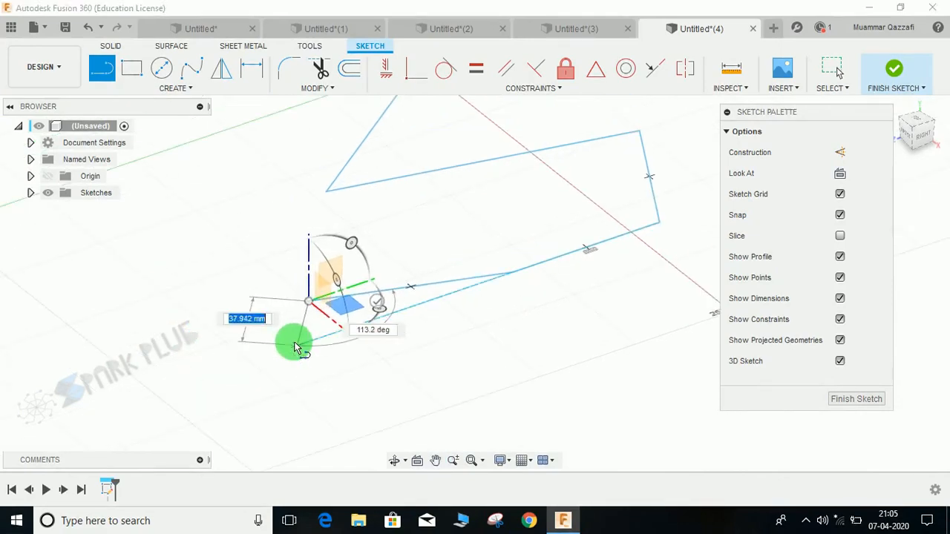
{"action": "left_click_drag", "start_coordinate": [301, 349], "coordinate": [300, 267]}
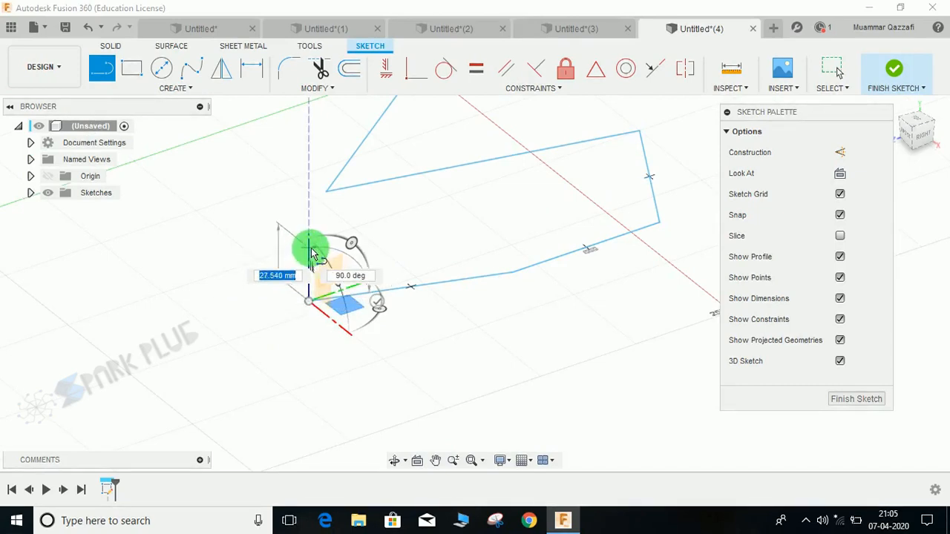
Extend the chain with upward, slanted and crossing segments, ending near the origin.
{"action": "left_click_drag", "start_coordinate": [312, 248], "coordinate": [320, 179]}
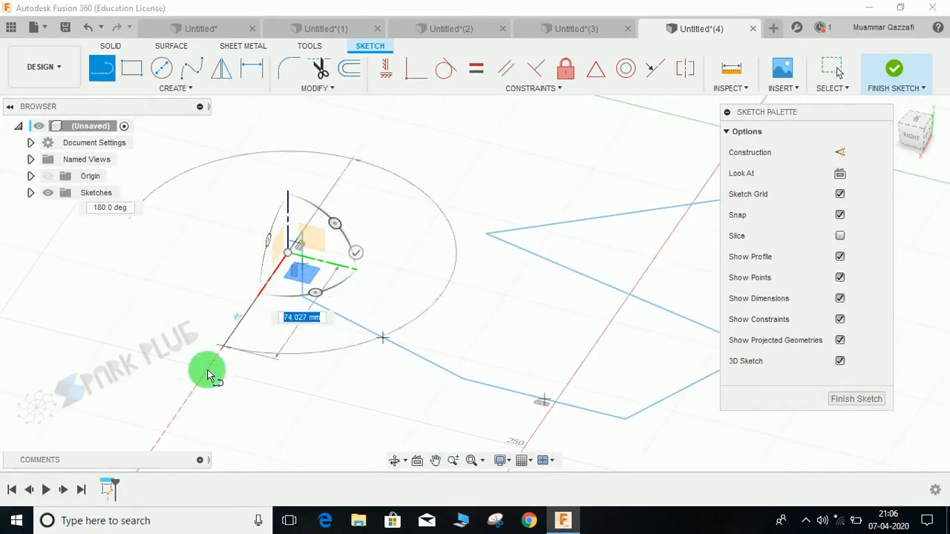
{"action": "left_click_drag", "start_coordinate": [211, 371], "coordinate": [282, 401]}
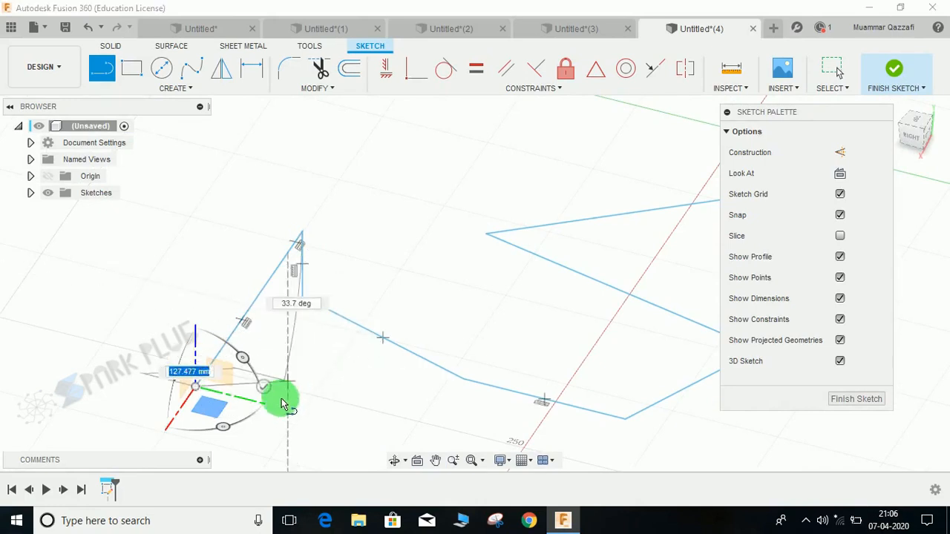
{"action": "left_click_drag", "start_coordinate": [282, 400], "coordinate": [452, 357]}
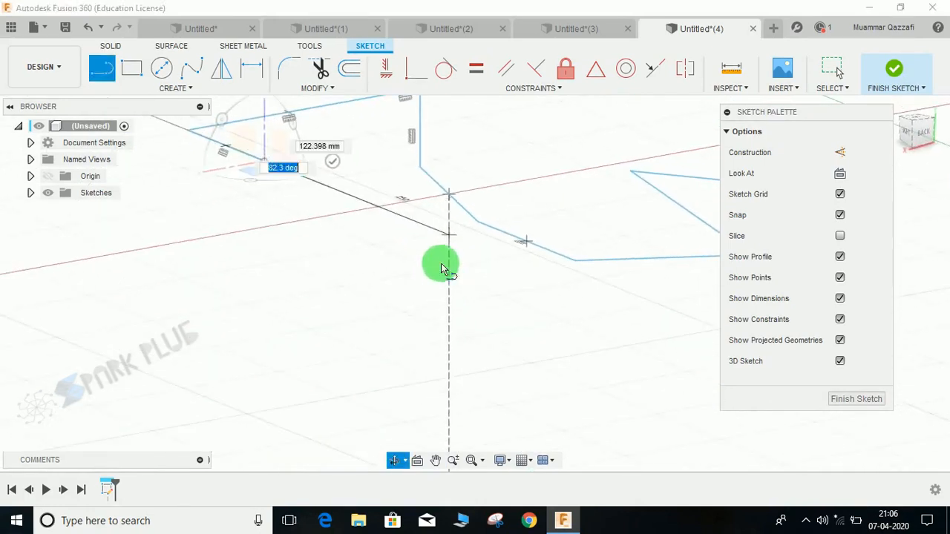
{"action": "left_click_drag", "start_coordinate": [442, 267], "coordinate": [527, 282]}
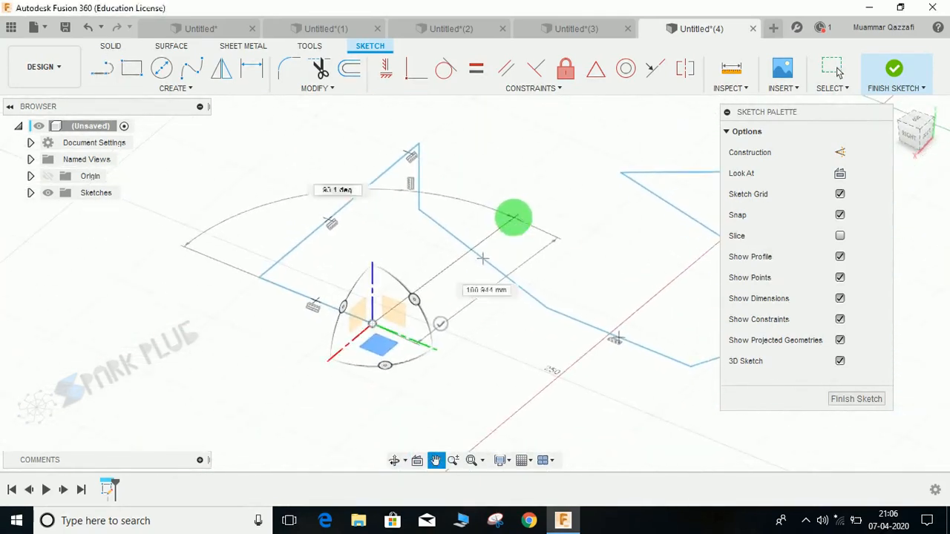
{"action": "left_click_drag", "start_coordinate": [514, 218], "coordinate": [460, 277]}
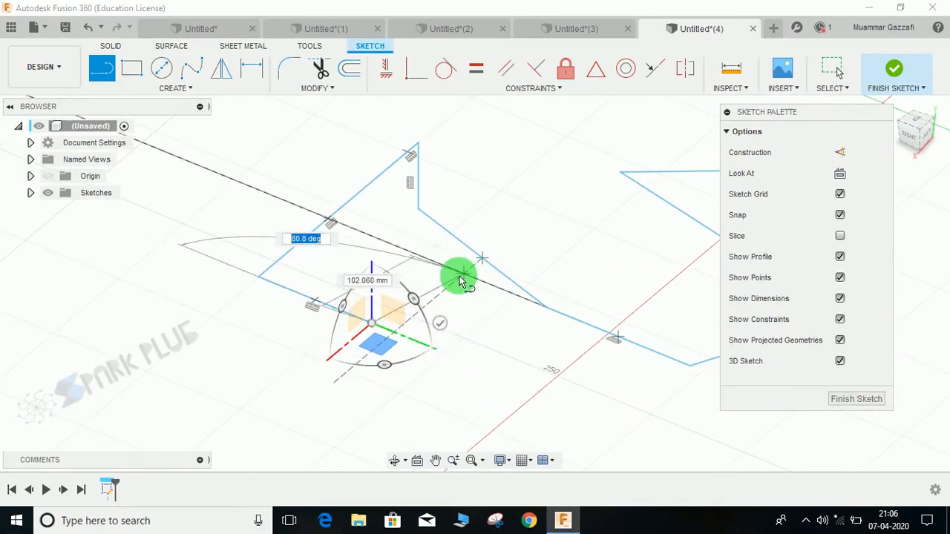
{"action": "left_click_drag", "start_coordinate": [460, 278], "coordinate": [475, 341]}
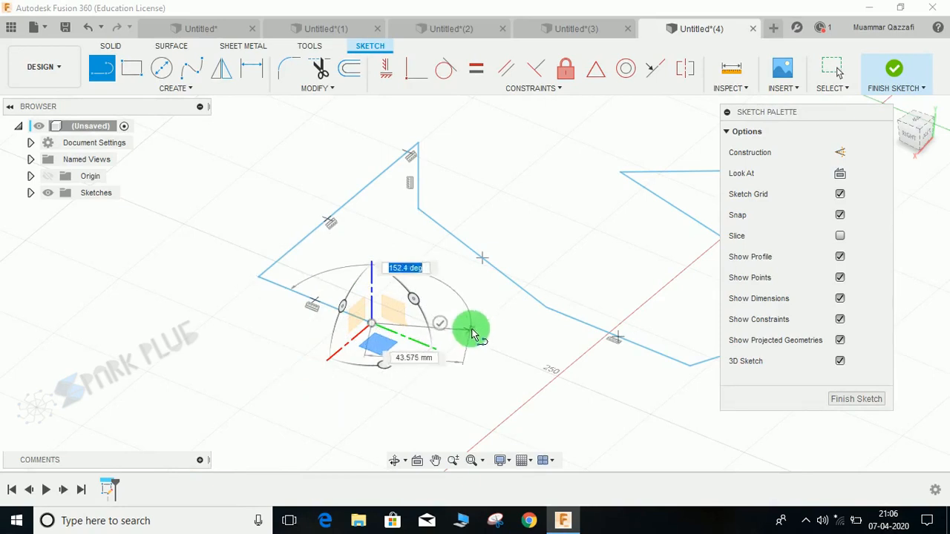
{"action": "left_click_drag", "start_coordinate": [471, 331], "coordinate": [390, 260]}
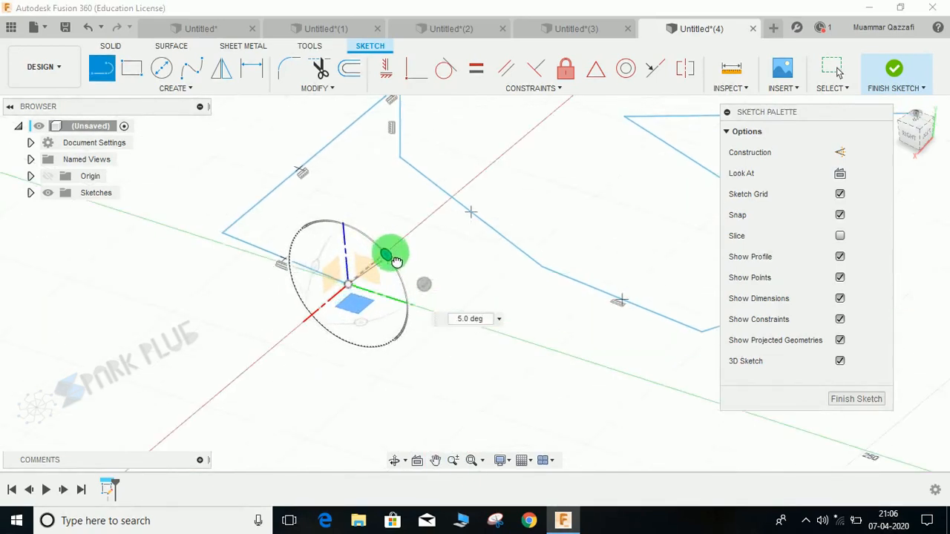
Rotate the triad plane by angles such as 5, -5 and 20 degrees for the next line.
{"action": "left_click_drag", "start_coordinate": [389, 253], "coordinate": [326, 267]}
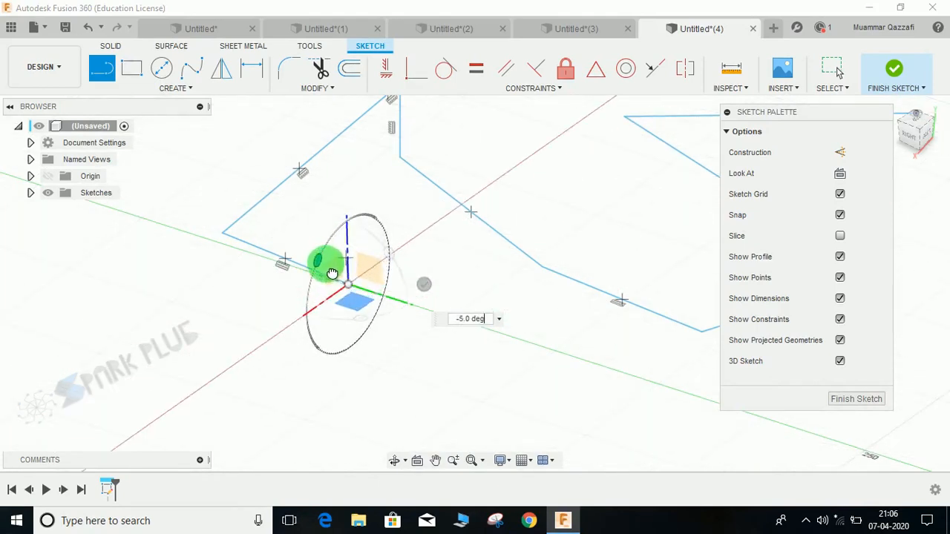
{"action": "left_click_drag", "start_coordinate": [331, 270], "coordinate": [377, 322]}
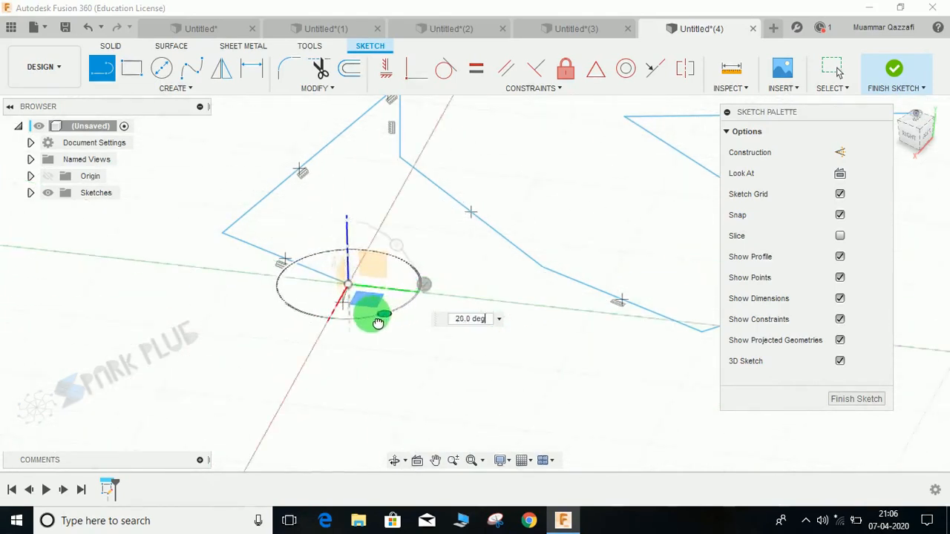
{"action": "left_click_drag", "start_coordinate": [377, 323], "coordinate": [284, 281]}
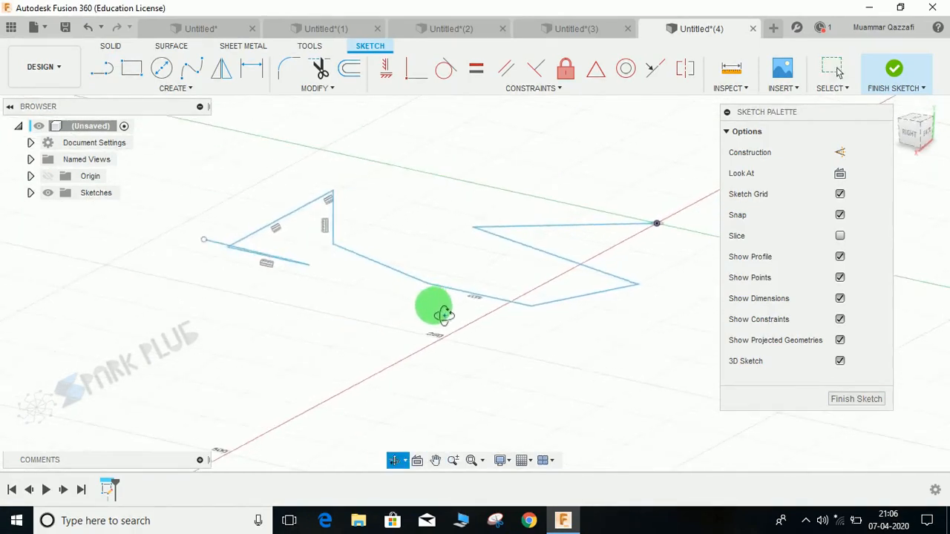
Fillet a corner between two lines with a 15 mm radius and finish the sketch.
{"action": "left_click_drag", "start_coordinate": [434, 304], "coordinate": [438, 290]}
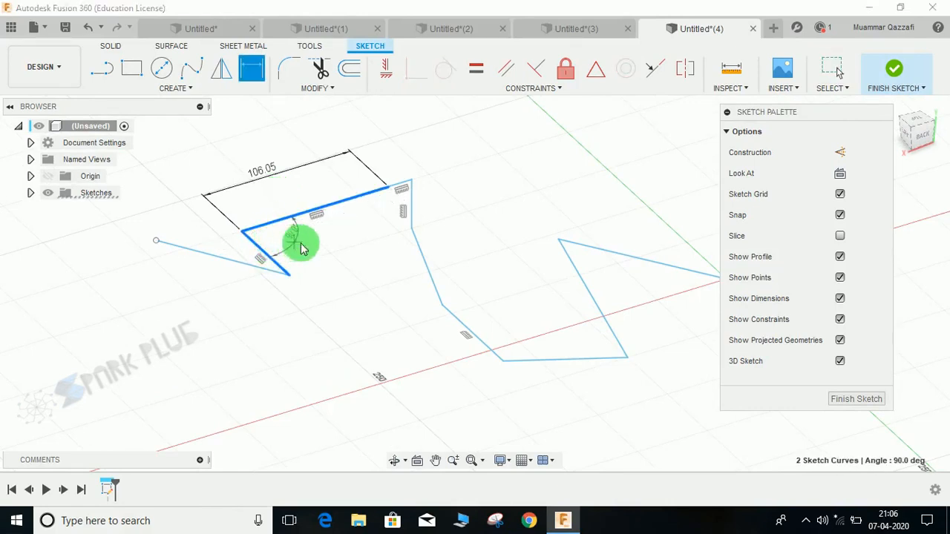
{"action": "left_click", "coordinate": [102, 69]}
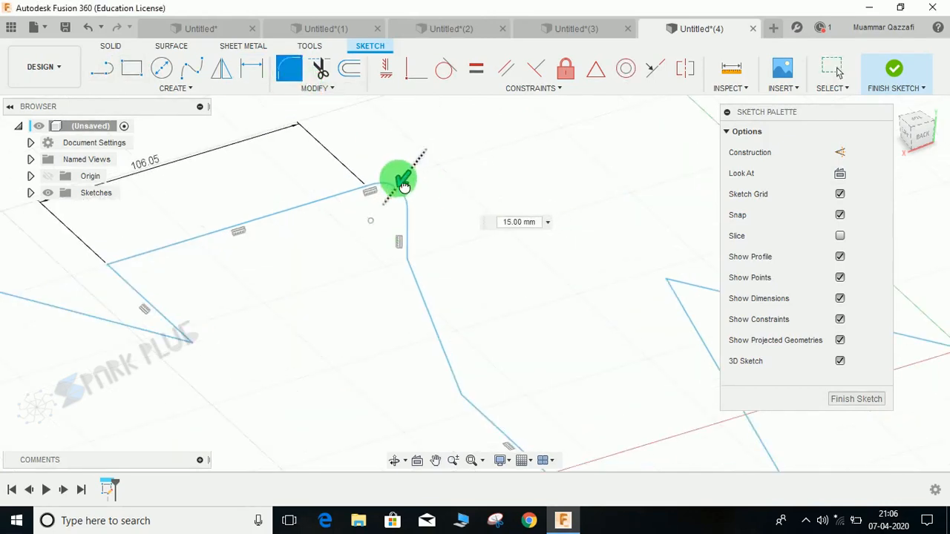
{"action": "left_click", "coordinate": [290, 68]}
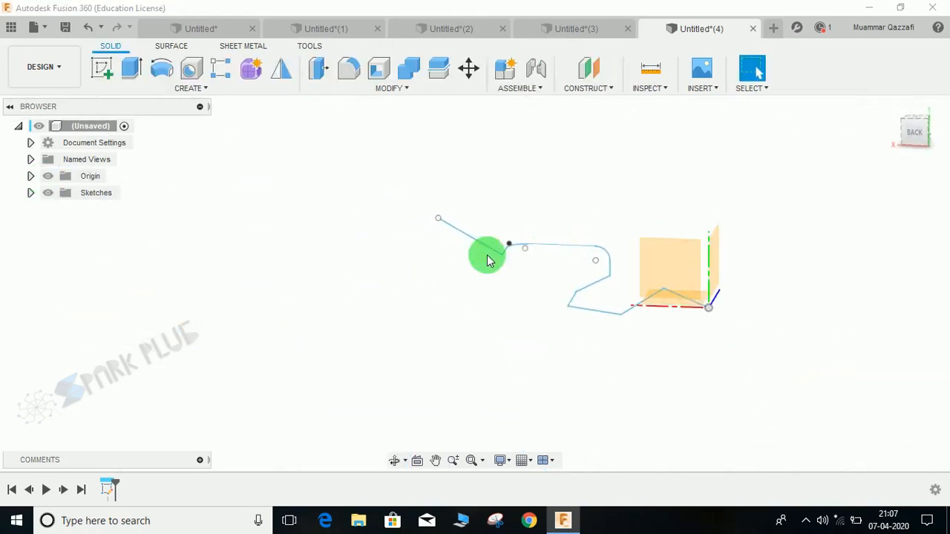
{"action": "left_click_drag", "start_coordinate": [487, 261], "coordinate": [534, 271]}
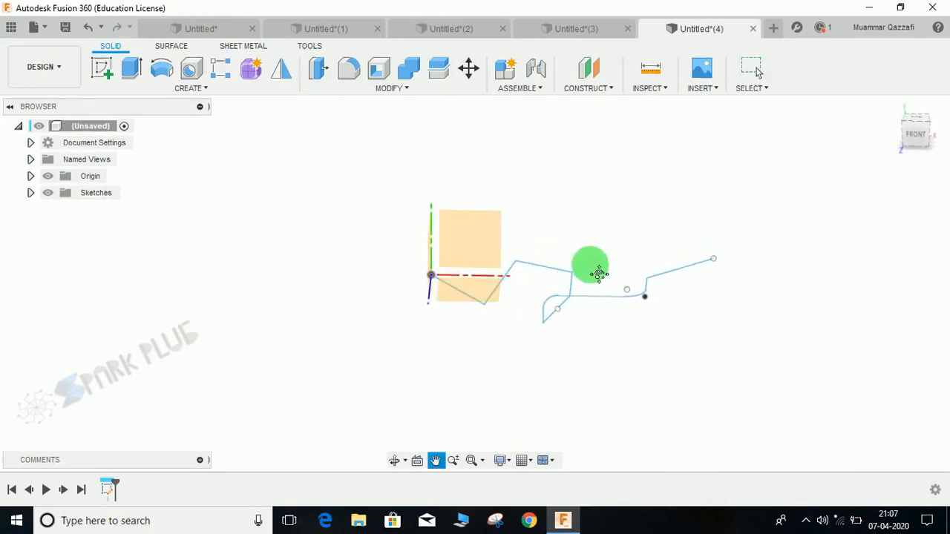
{"action": "left_click_drag", "start_coordinate": [590, 271], "coordinate": [612, 289]}
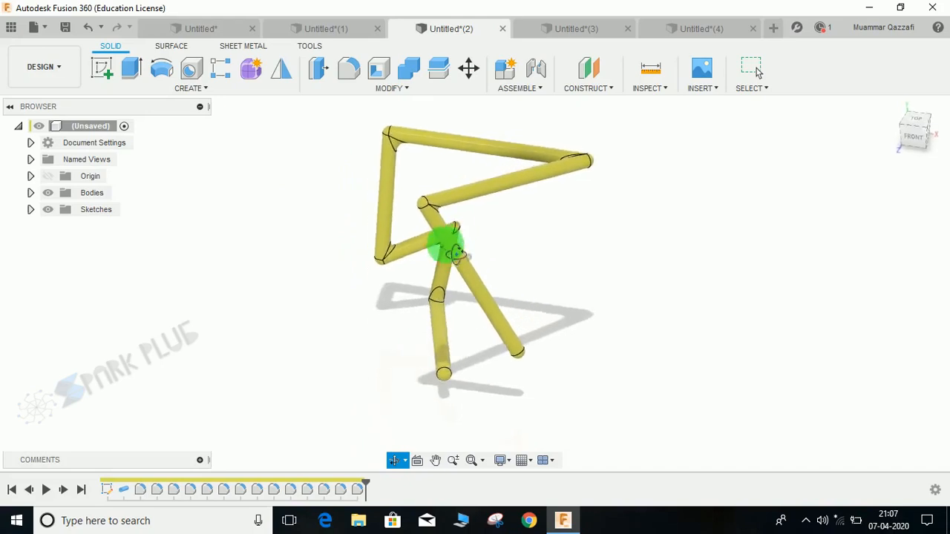
Orbit the tube frame model to view its joined segments from another side.
{"action": "left_click_drag", "start_coordinate": [445, 245], "coordinate": [581, 234]}
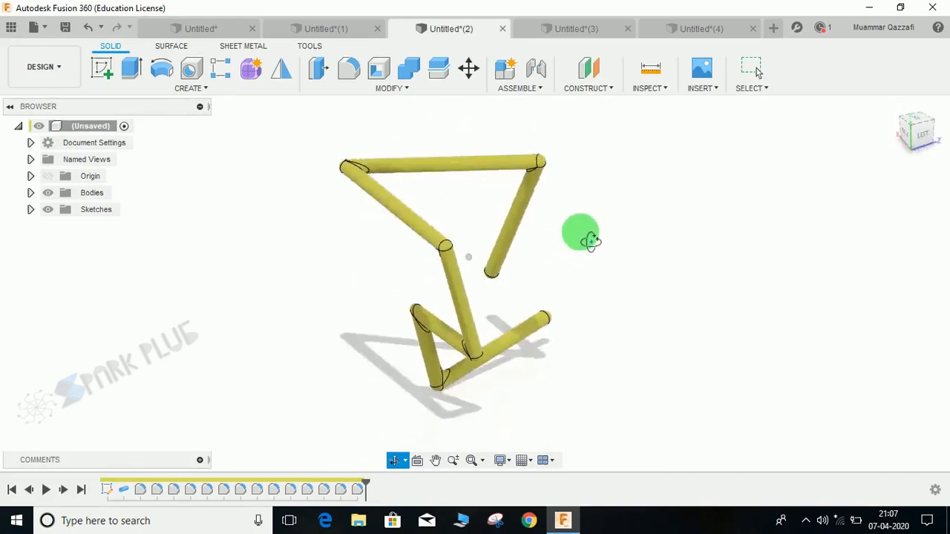
{"action": "left_click_drag", "start_coordinate": [581, 233], "coordinate": [477, 220]}
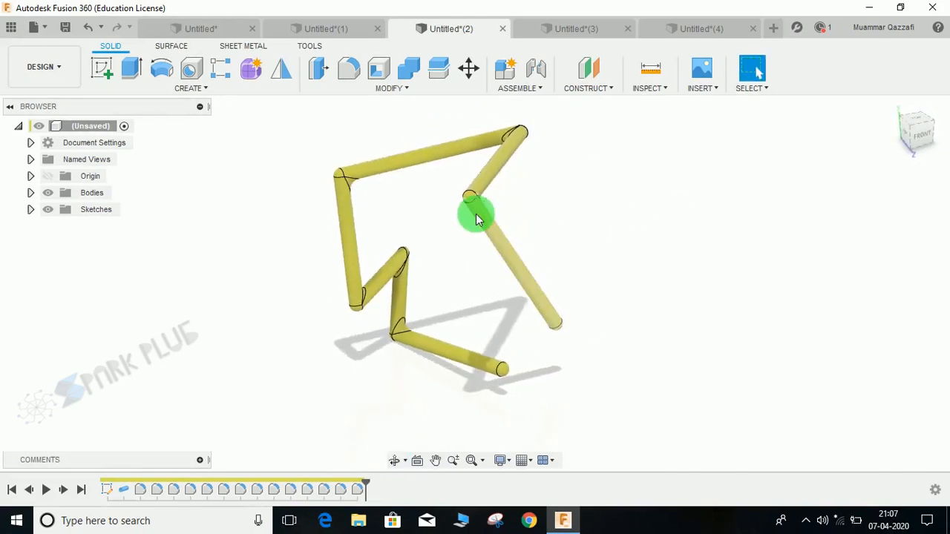